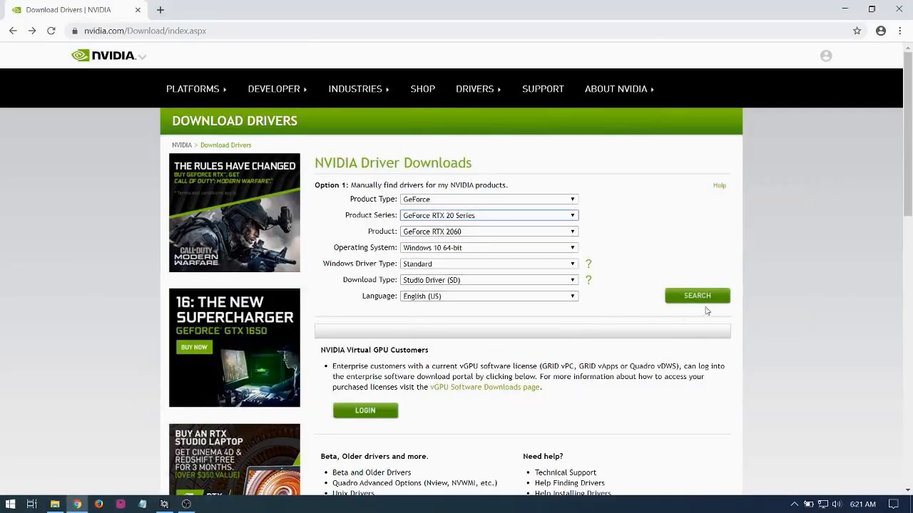
Search for the GeForce RTX 2060 Studio Driver (Windows 10 64-bit, English) in NVIDIA Driver Downloads.
{"action": "left_click", "coordinate": [697, 295]}
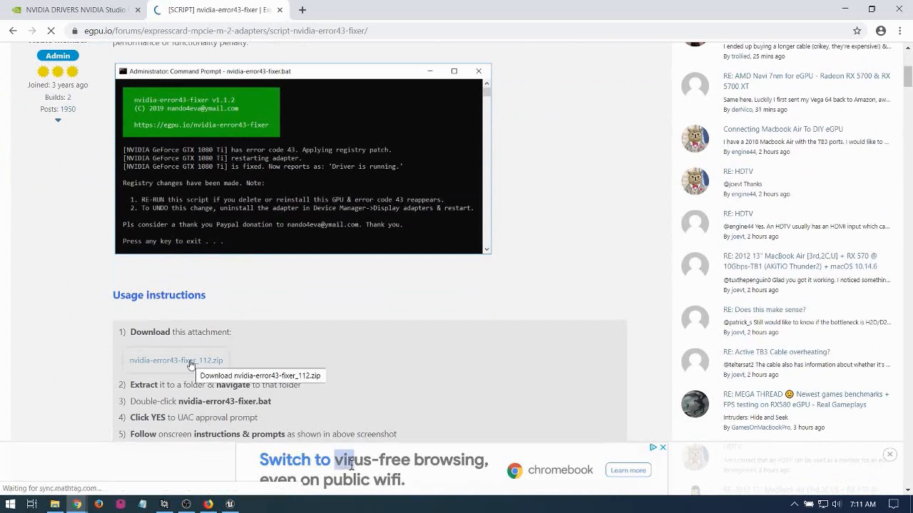
{"action": "mouse_move", "coordinate": [338, 337]}
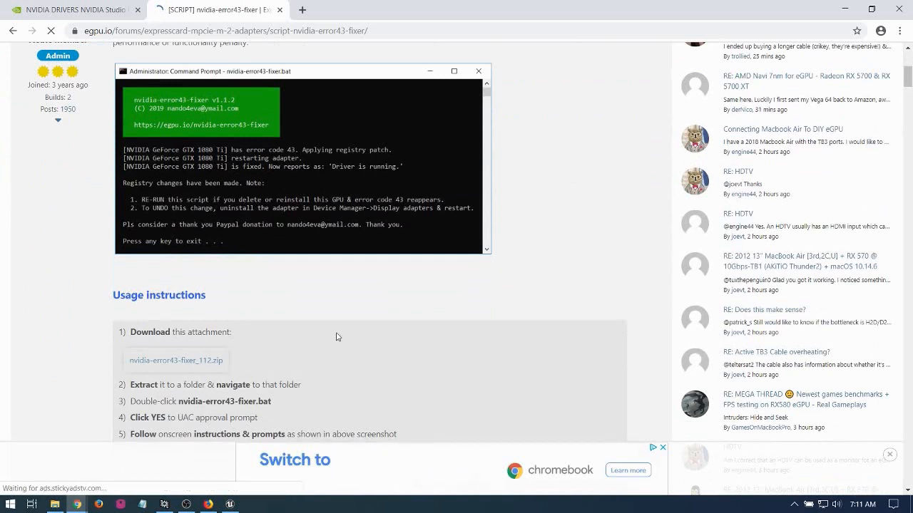